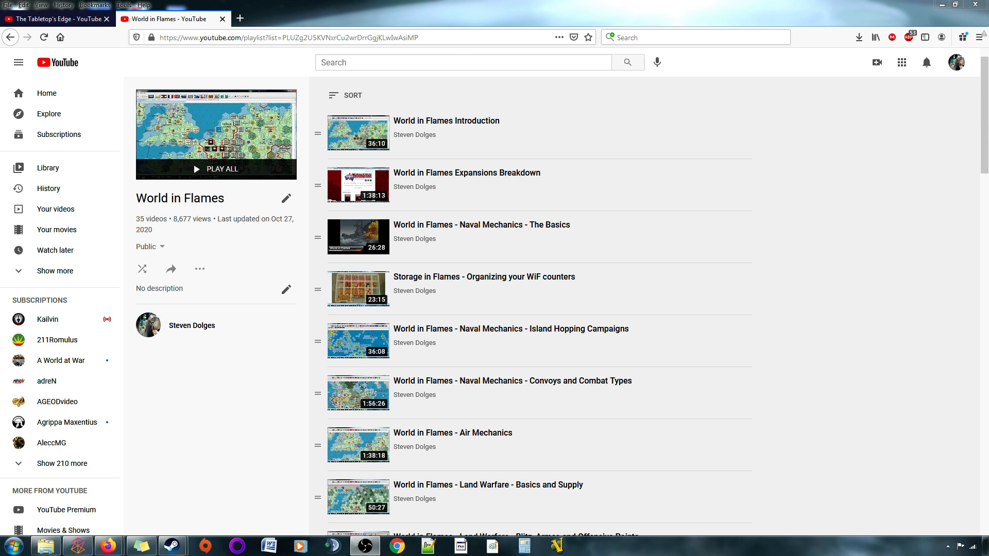
mouse_move(371, 401)
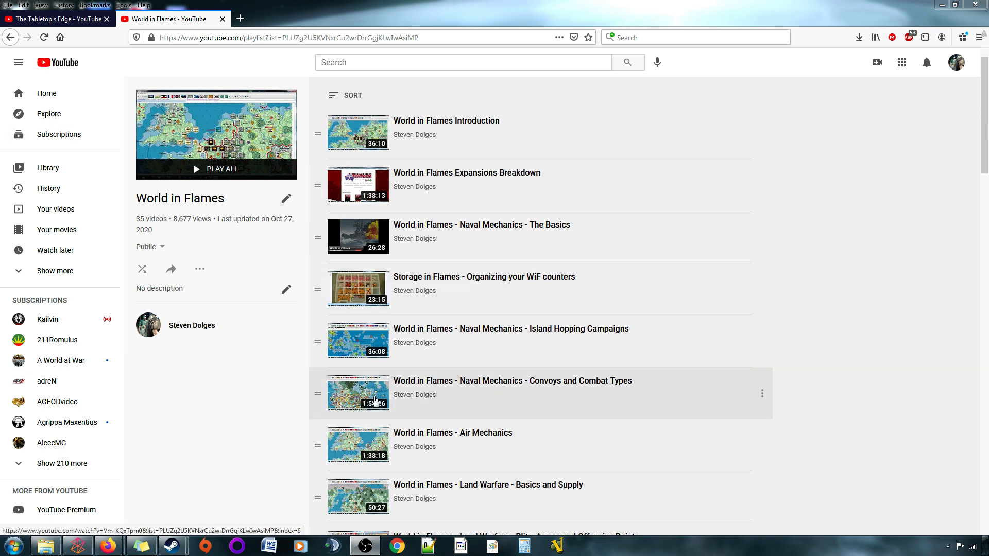
mouse_move(467, 434)
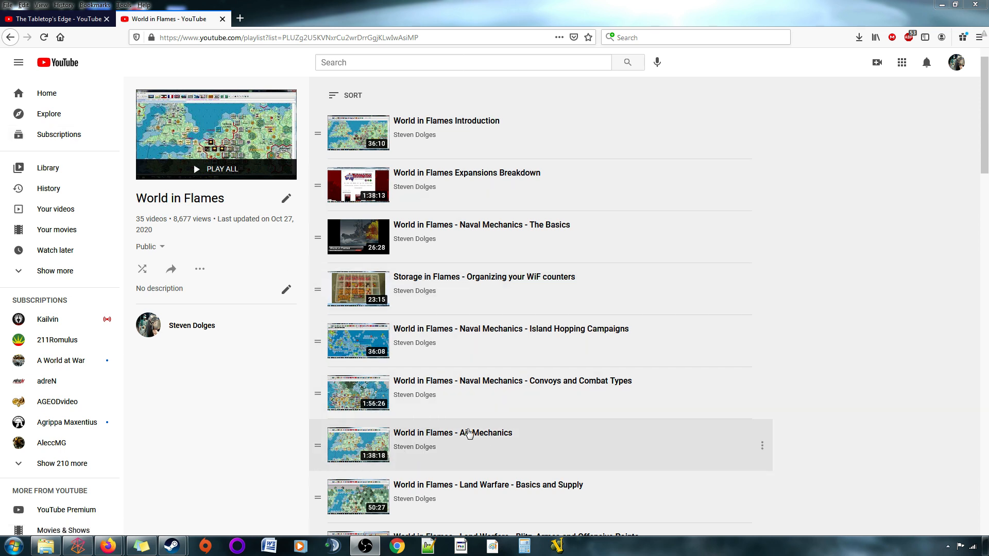
mouse_move(244, 415)
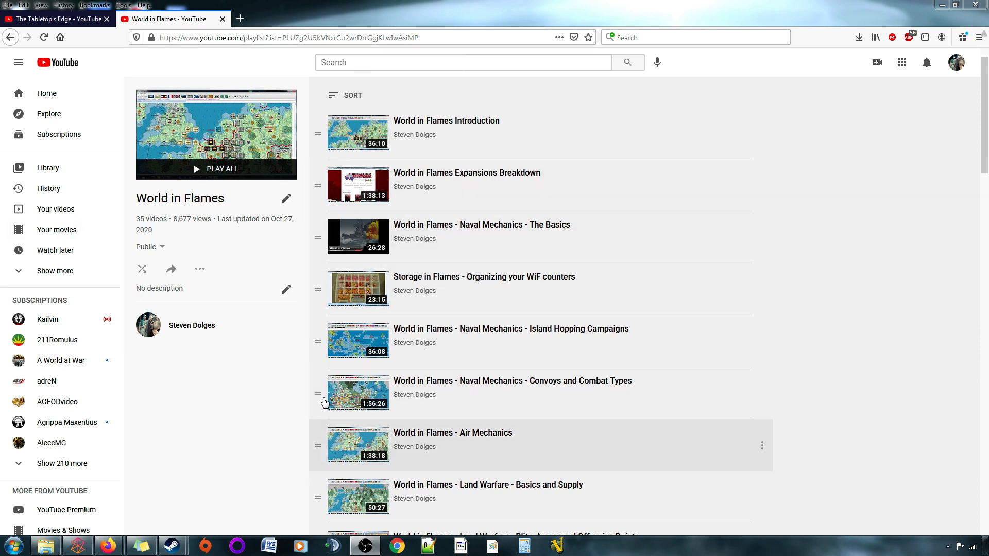
mouse_move(184, 412)
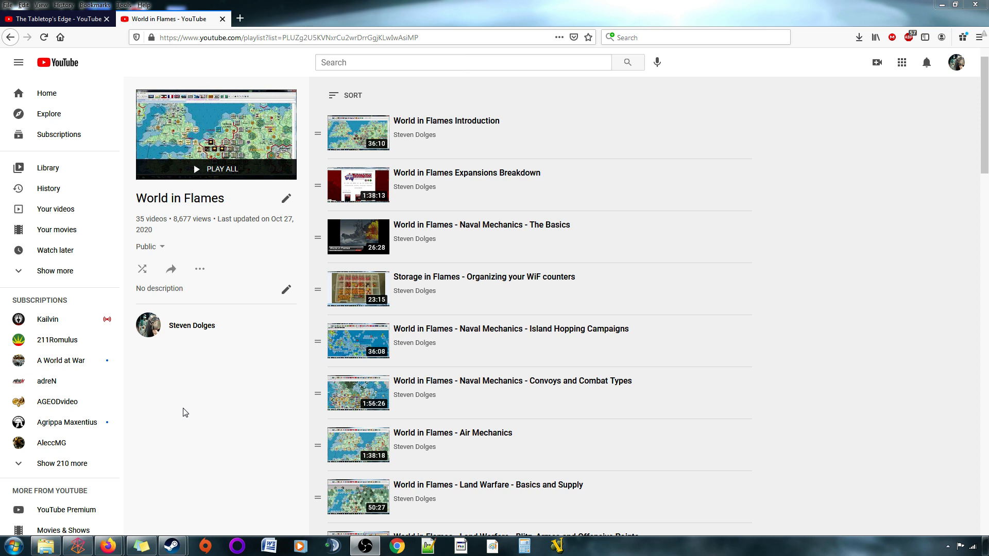
mouse_move(195, 409)
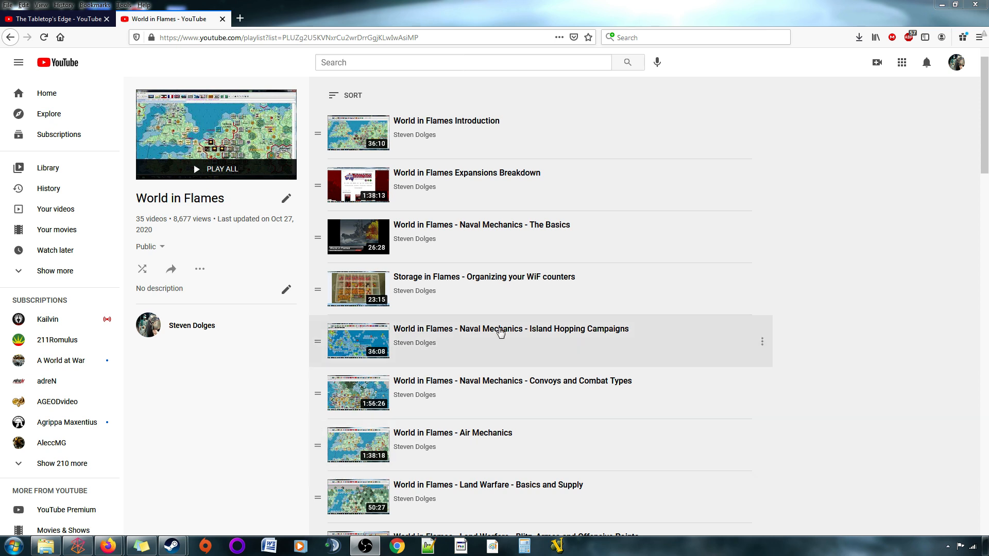
mouse_move(438, 407)
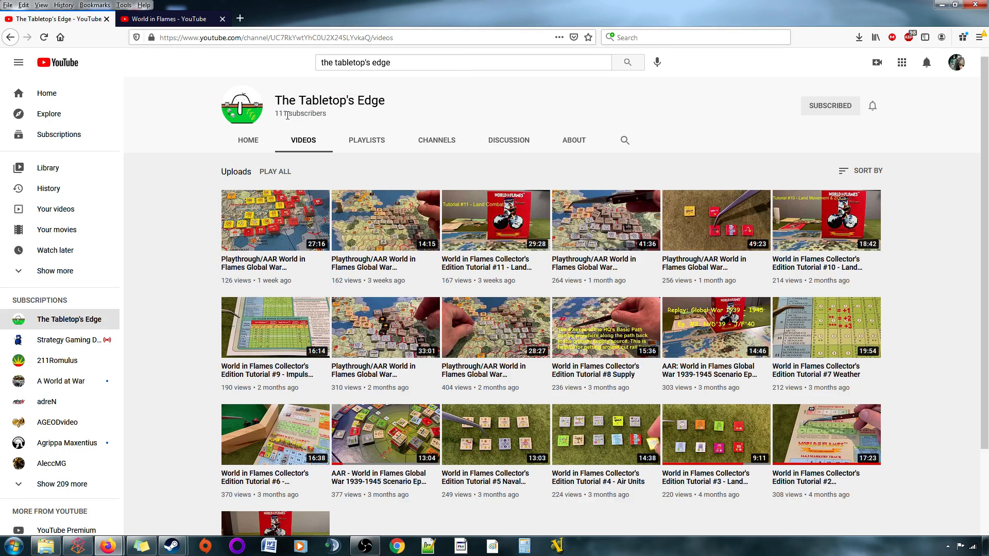
scroll(down, 3)
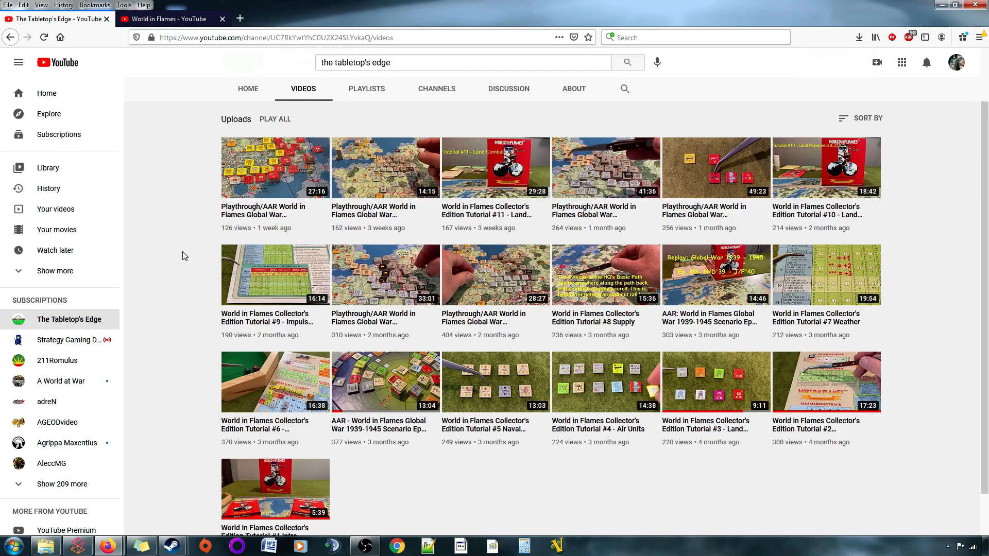
mouse_move(527, 310)
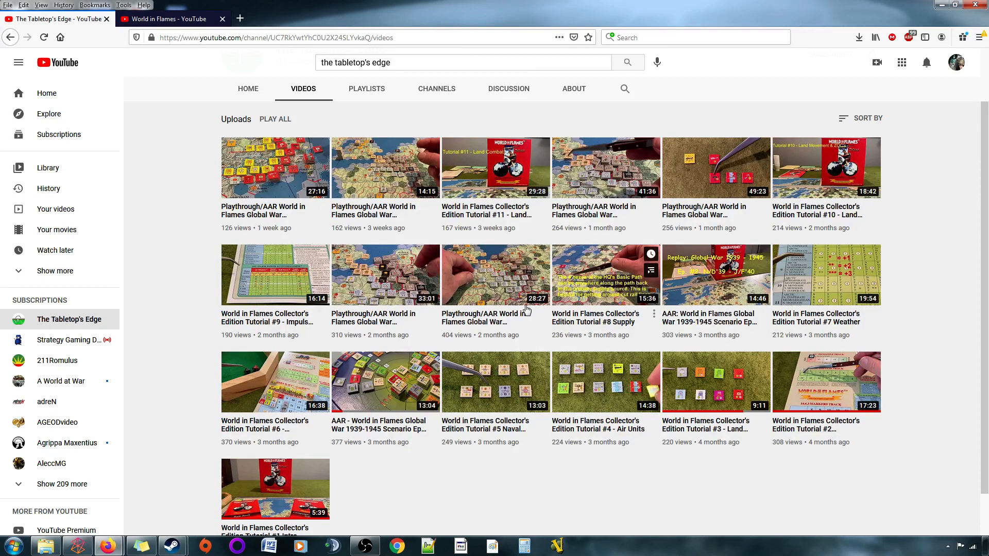
scroll(down, 3)
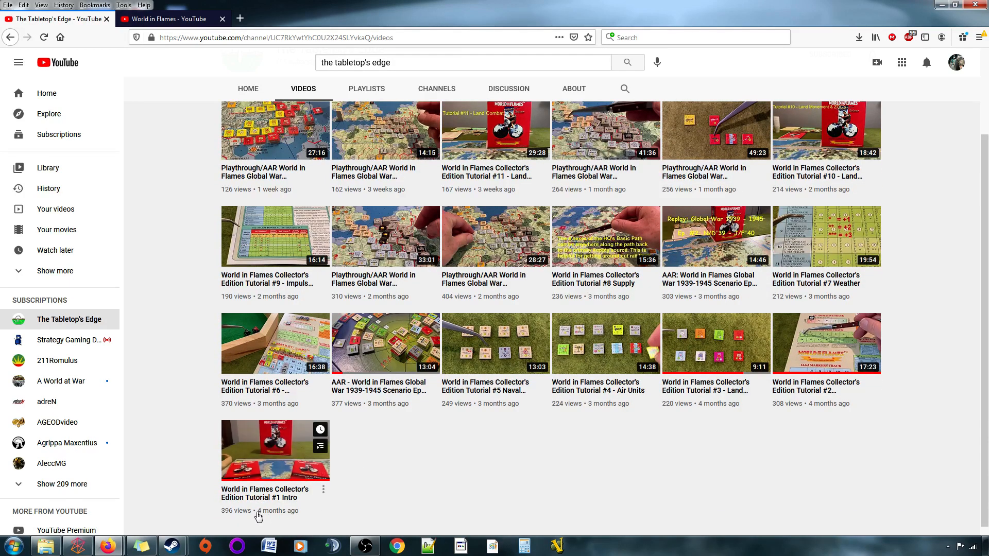
mouse_move(269, 520)
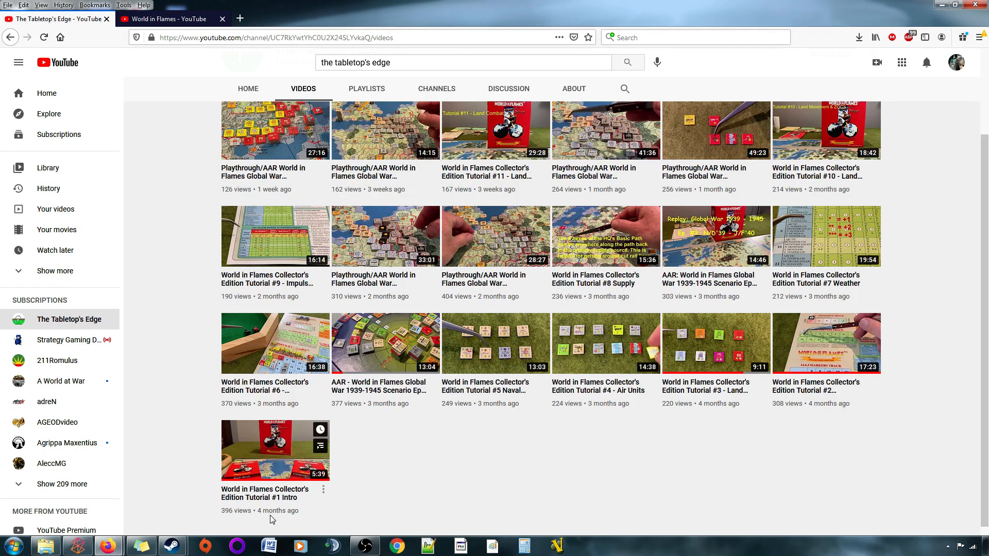
mouse_move(309, 485)
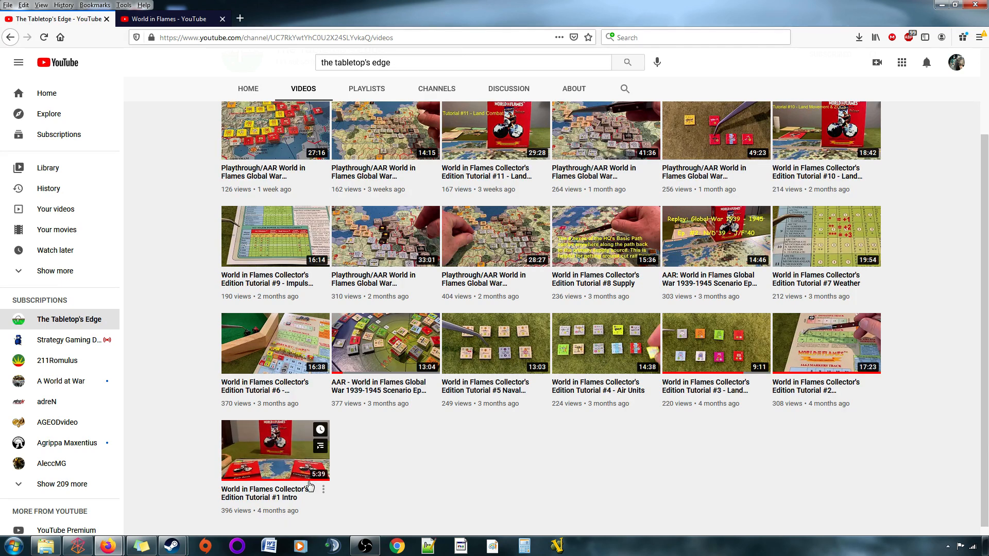
mouse_move(667, 451)
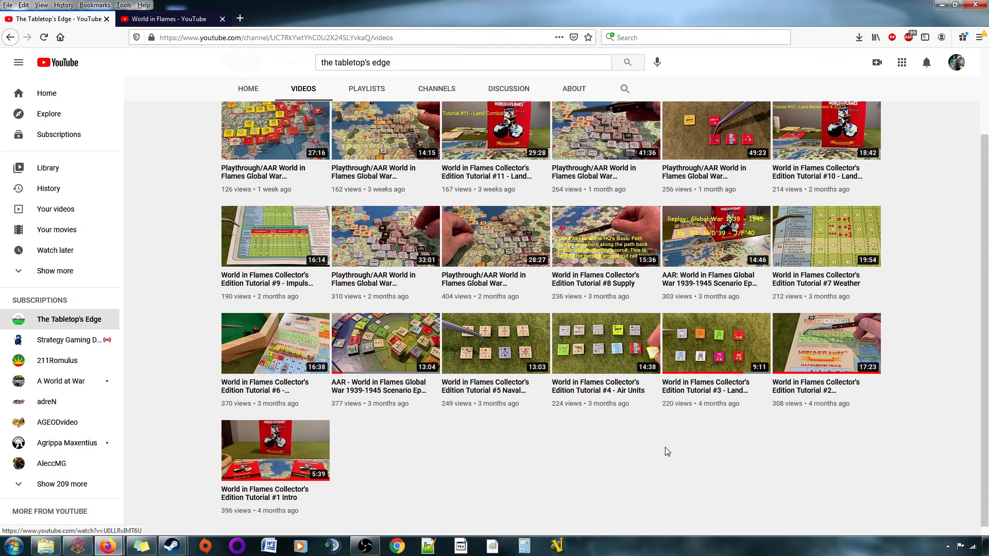
mouse_move(681, 493)
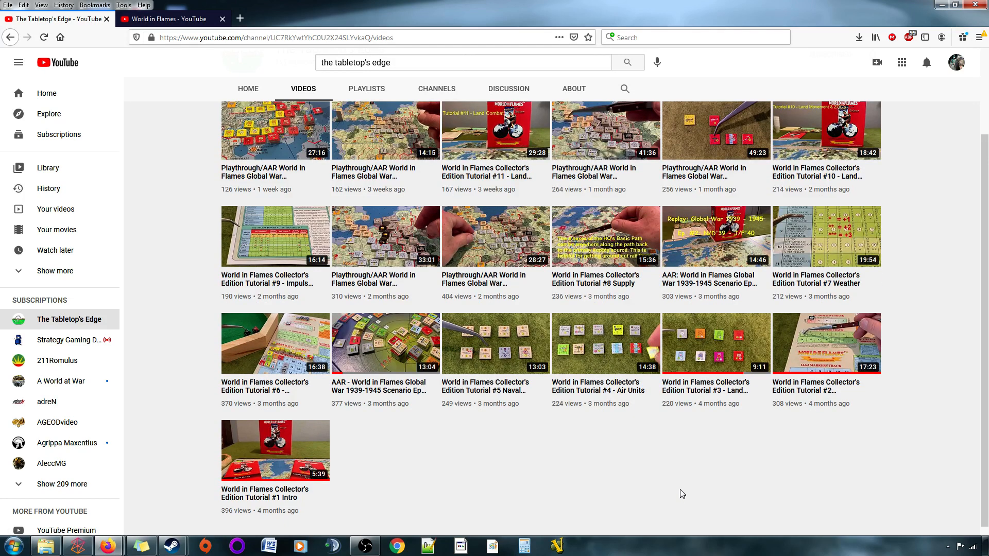
scroll(up, 3)
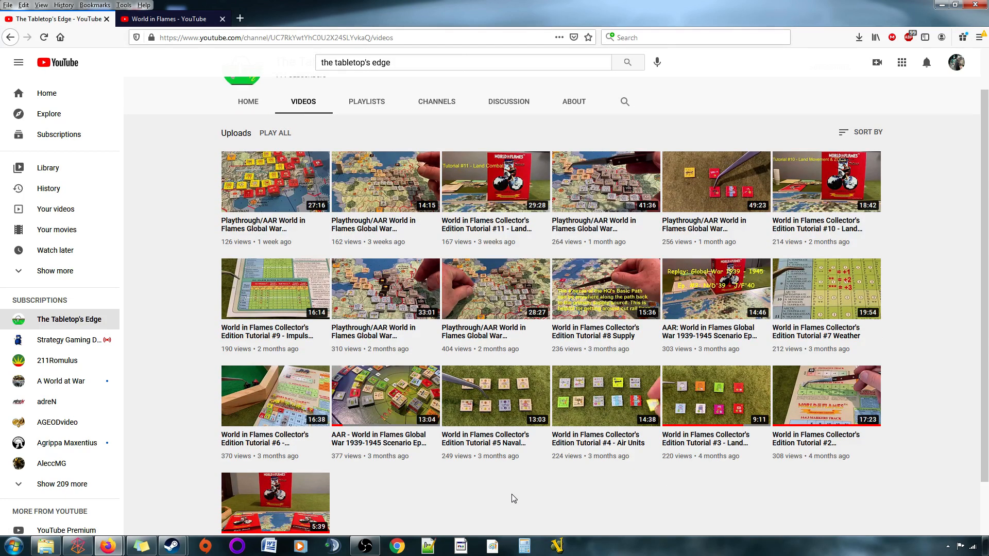
mouse_move(523, 350)
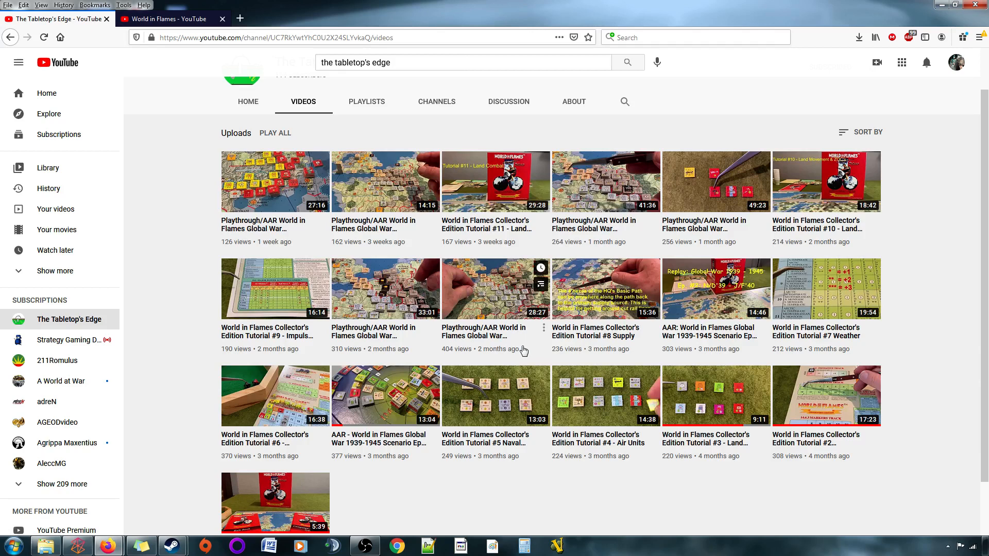
scroll(down, 3)
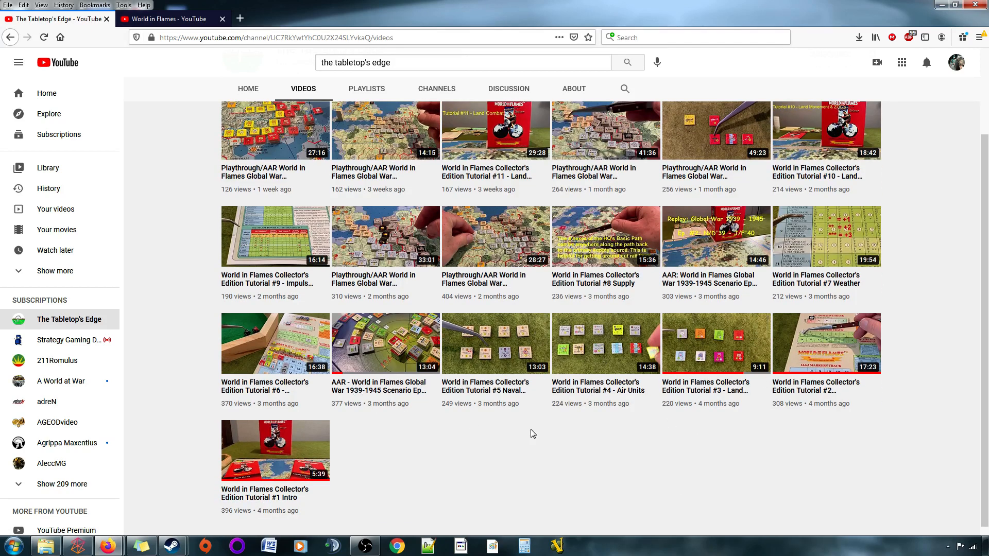
scroll(up, 3)
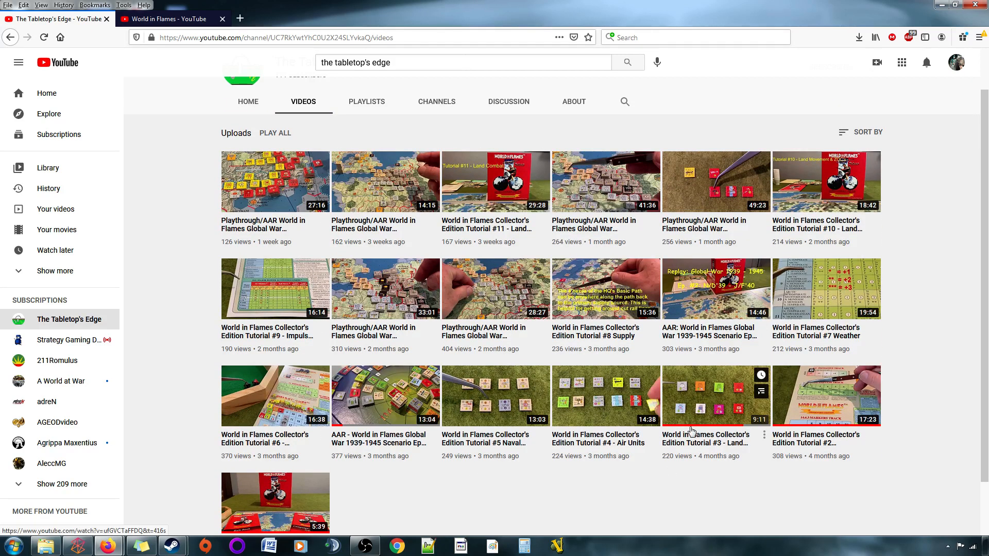
mouse_move(403, 279)
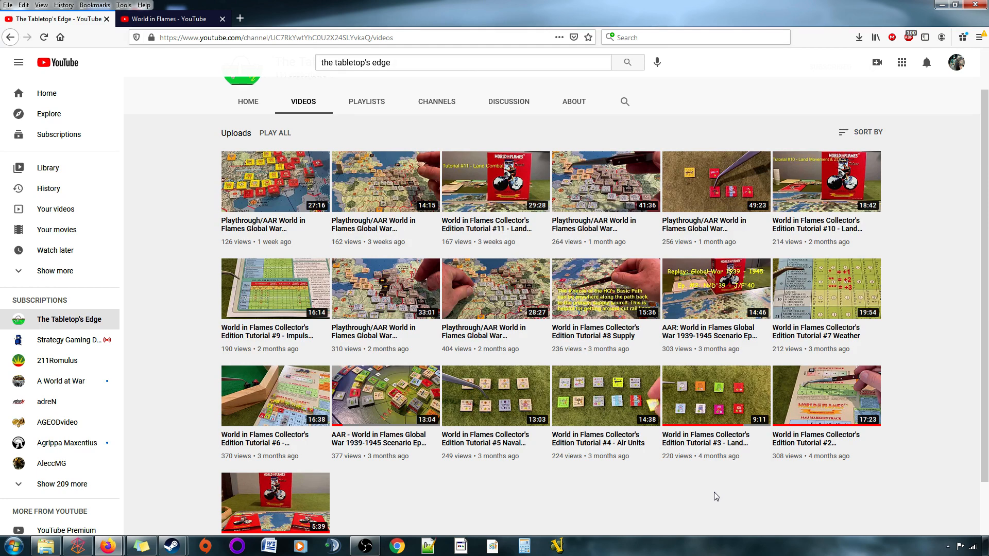
mouse_move(384, 396)
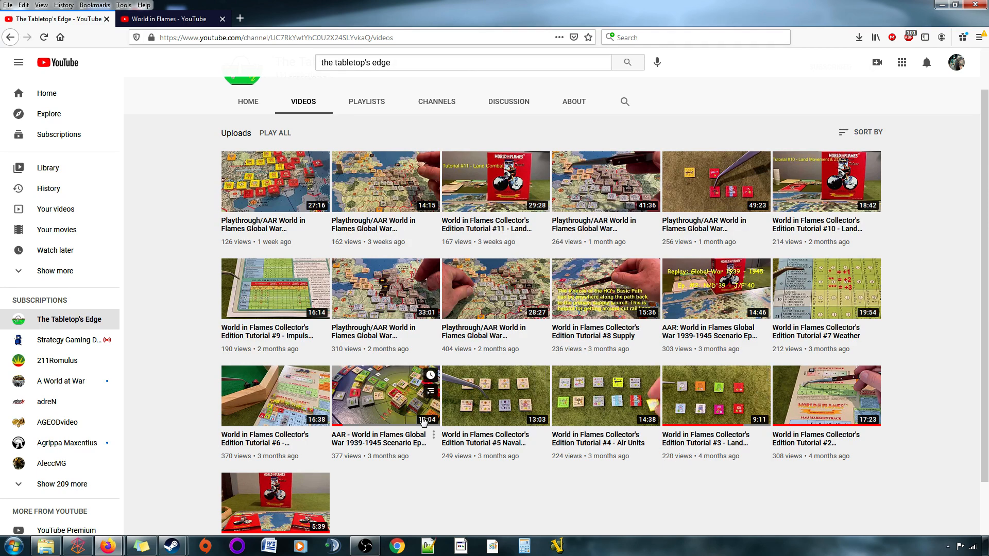
mouse_move(576, 406)
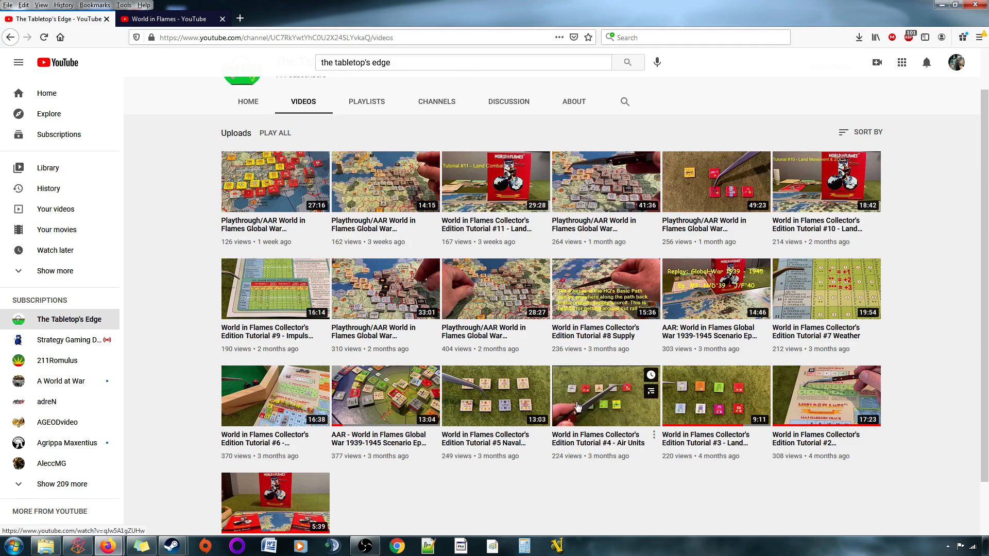
mouse_move(432, 395)
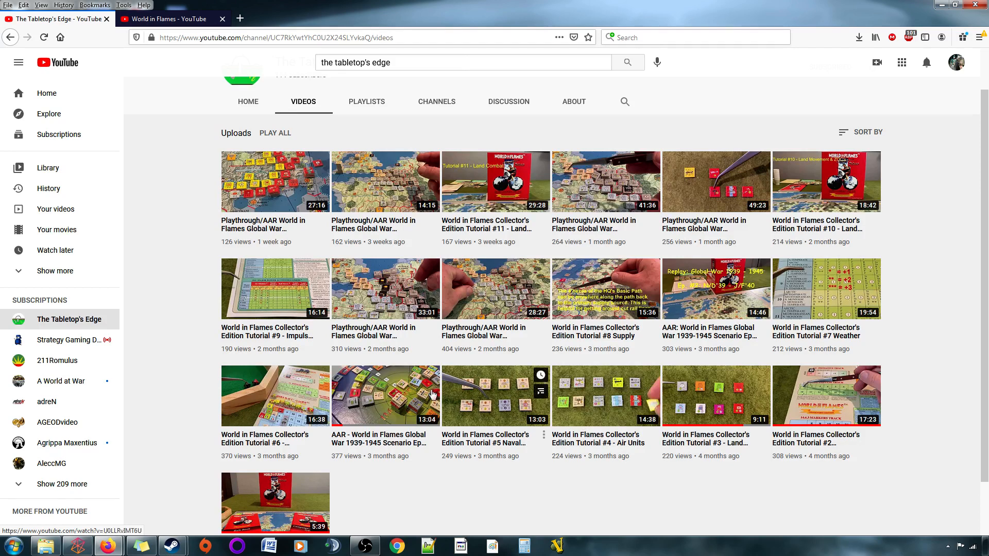
mouse_move(499, 314)
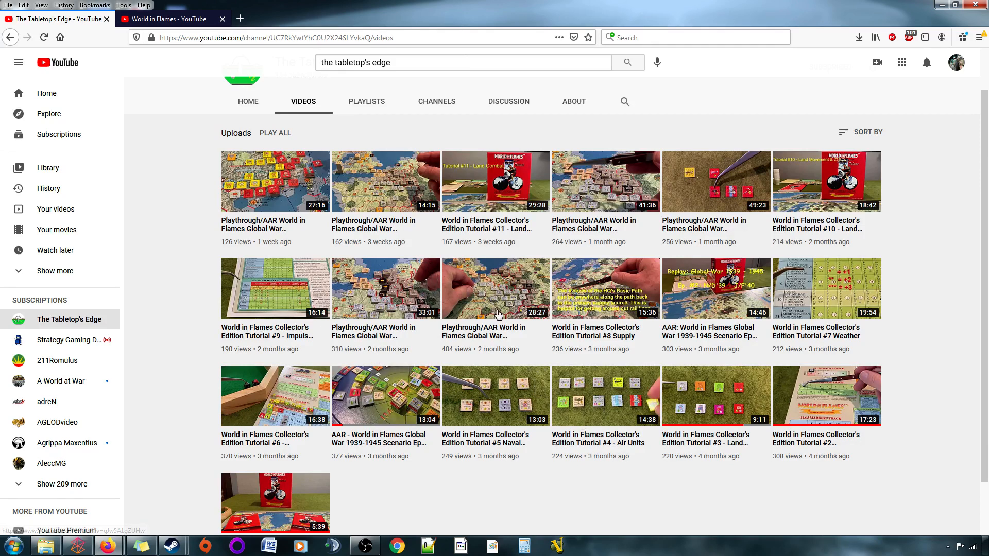
mouse_move(648, 483)
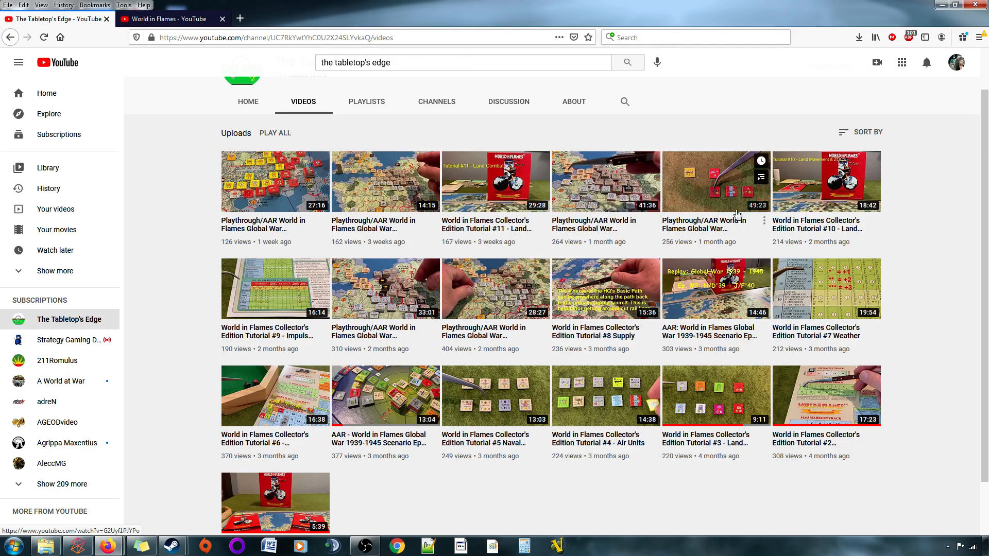
mouse_move(564, 246)
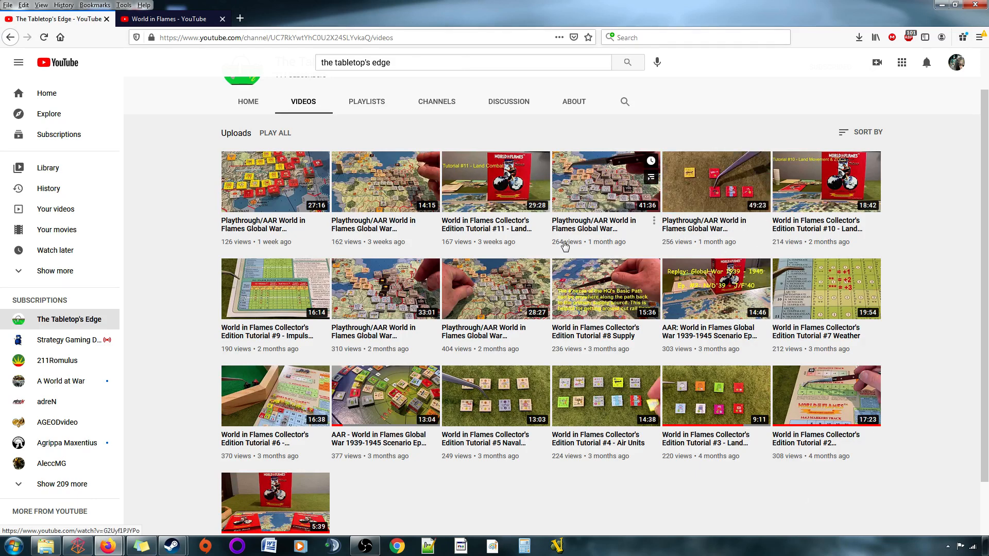
mouse_move(497, 284)
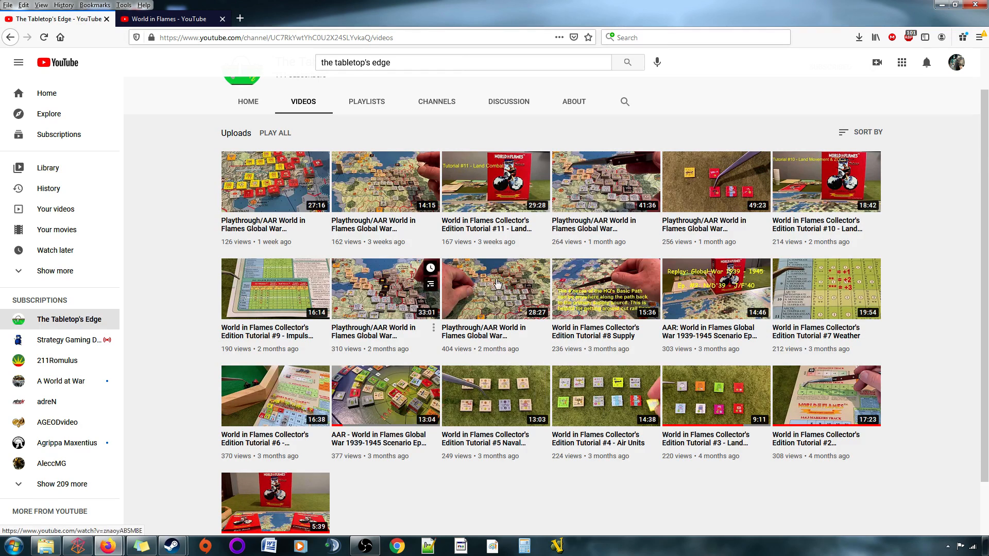
mouse_move(546, 519)
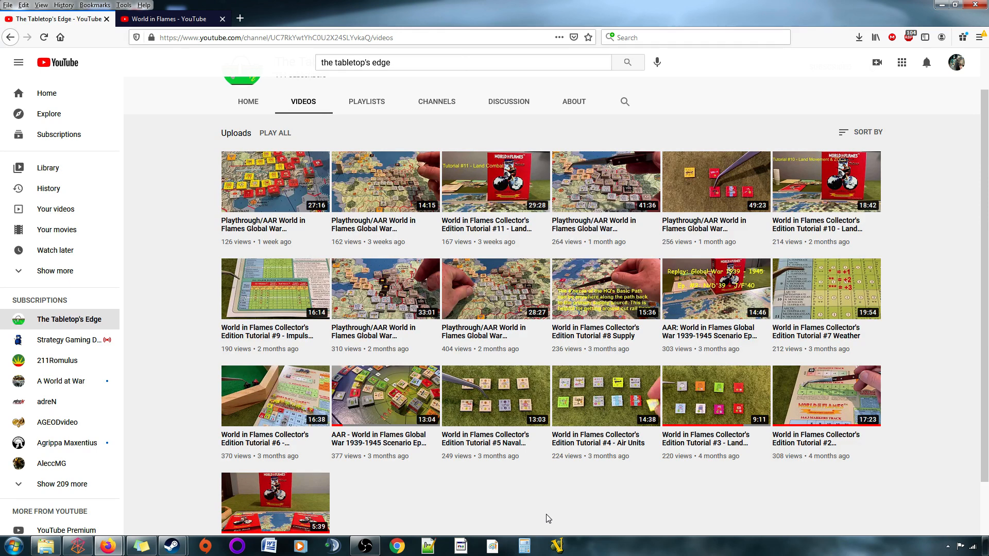
mouse_move(763, 254)
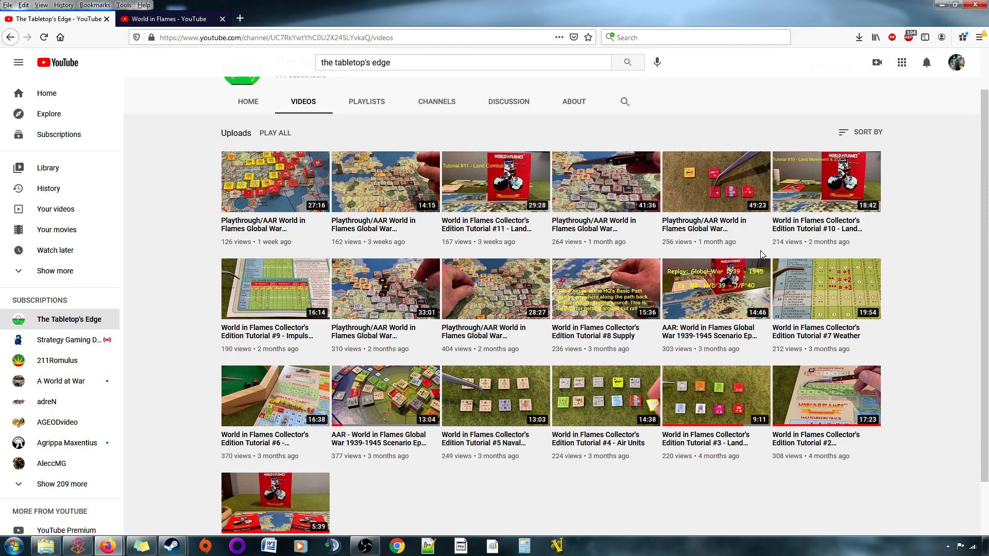
scroll(down, 3)
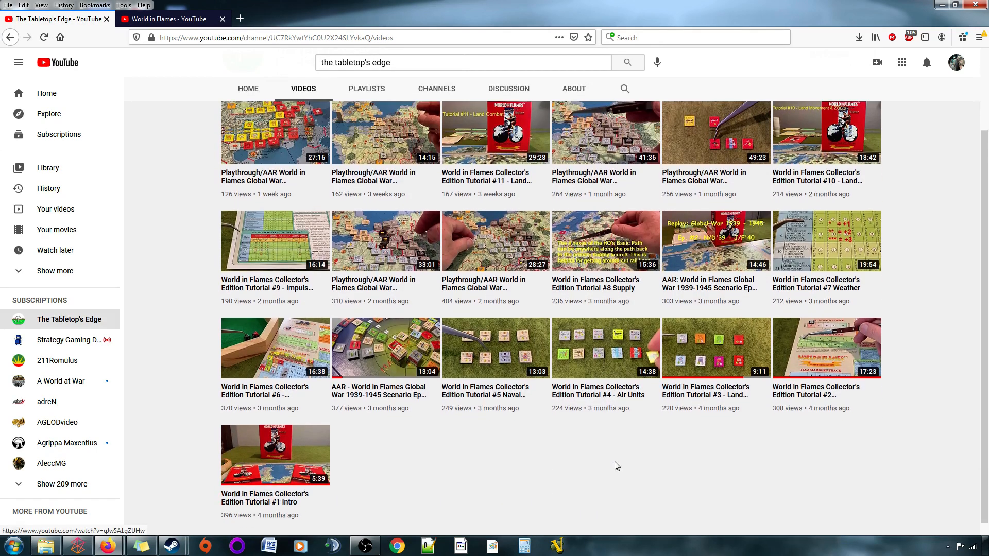
scroll(up, 3)
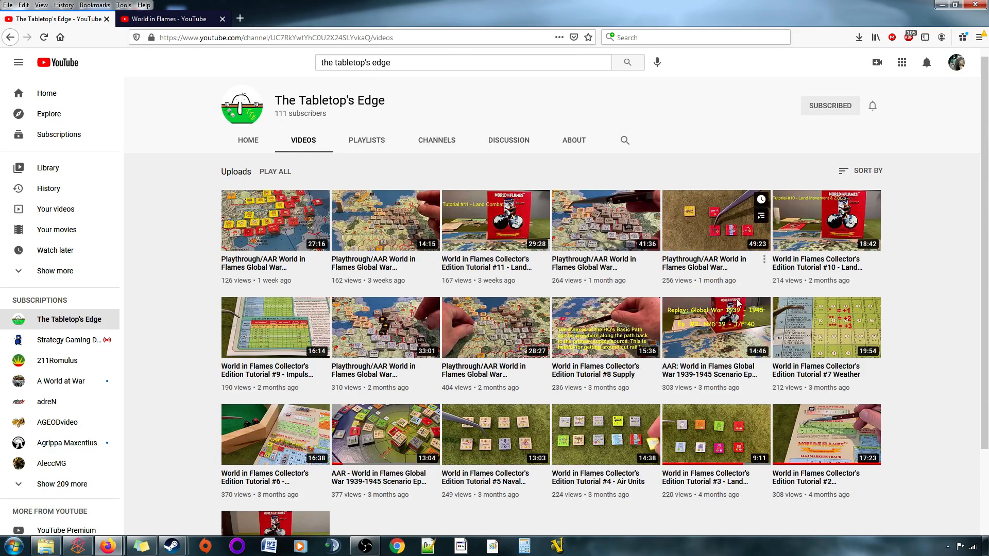
scroll(down, 3)
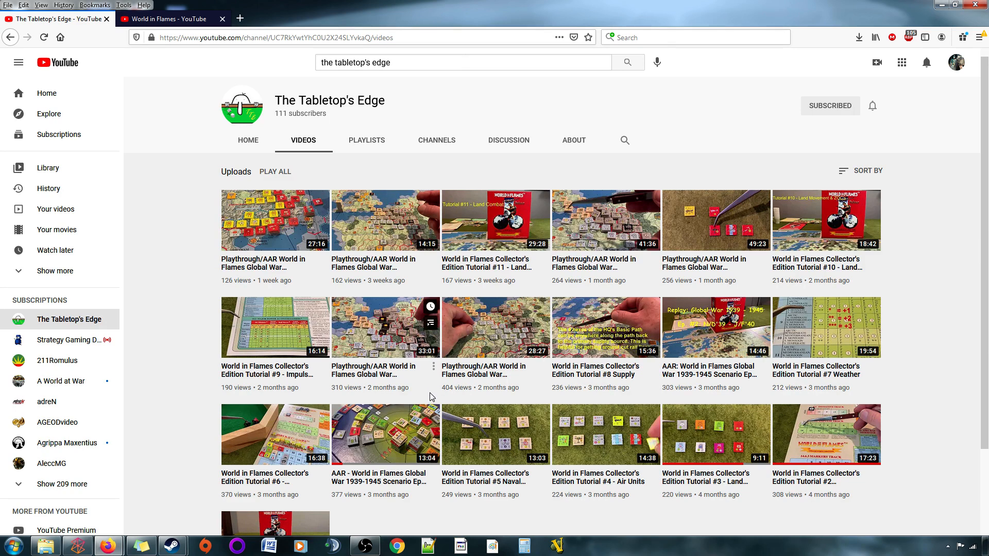
scroll(down, 3)
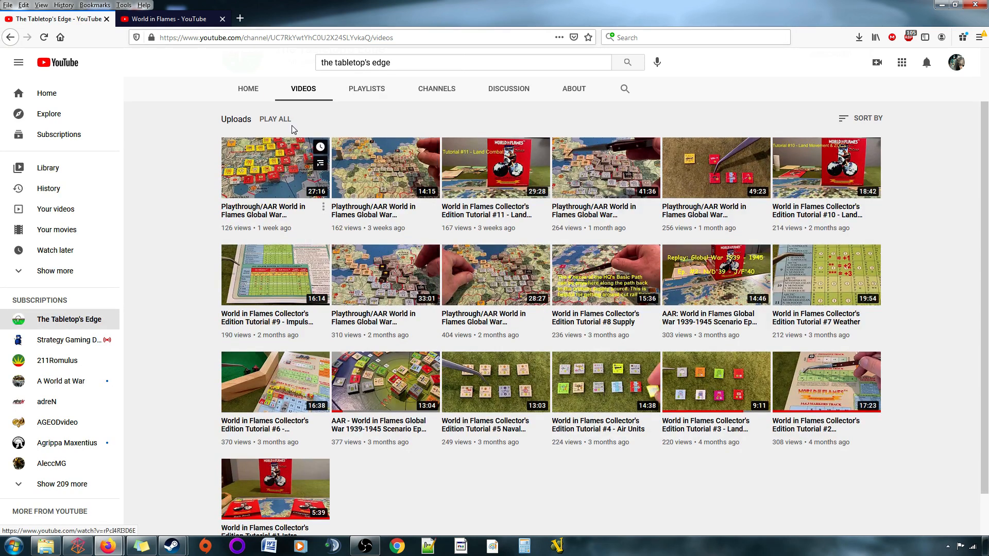
scroll(up, 3)
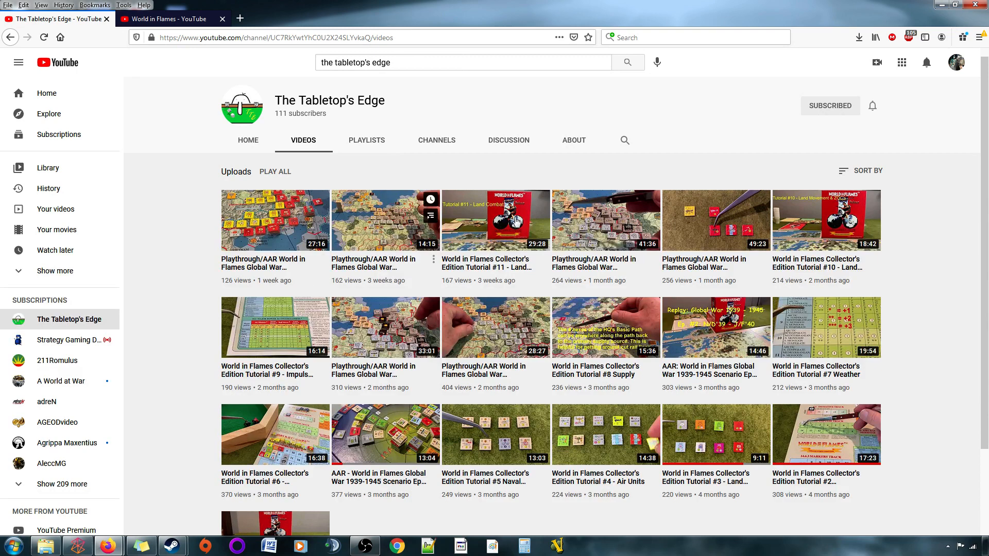
mouse_move(923, 411)
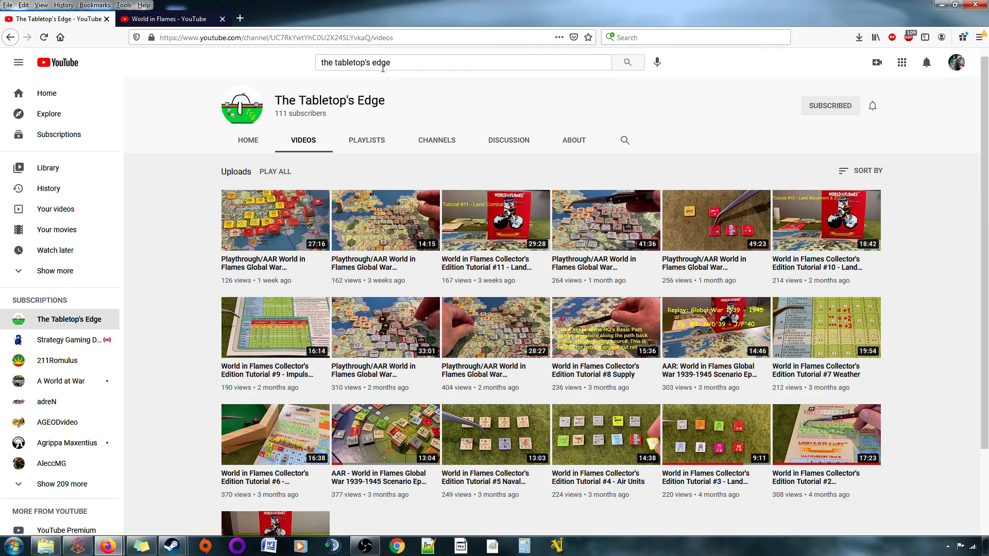
mouse_move(723, 242)
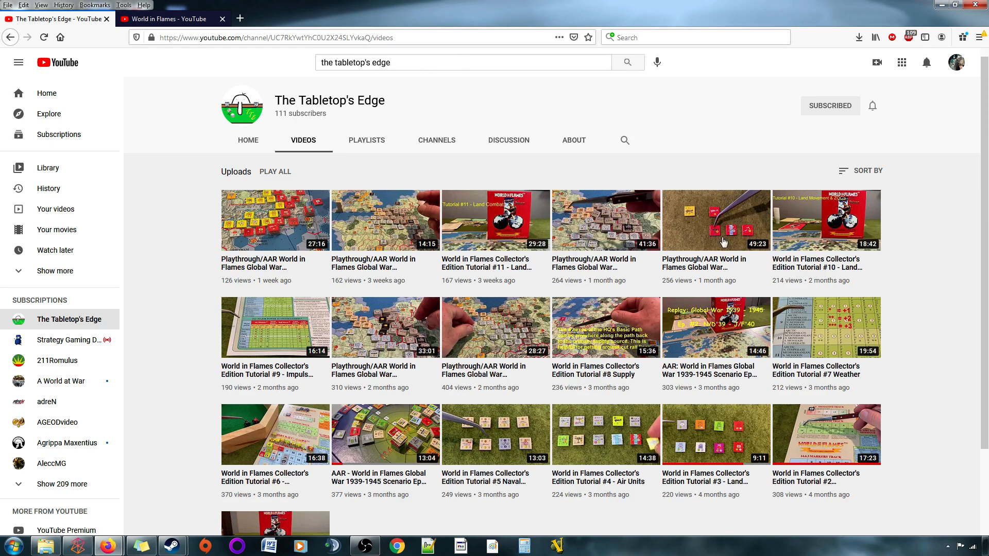
mouse_move(270, 135)
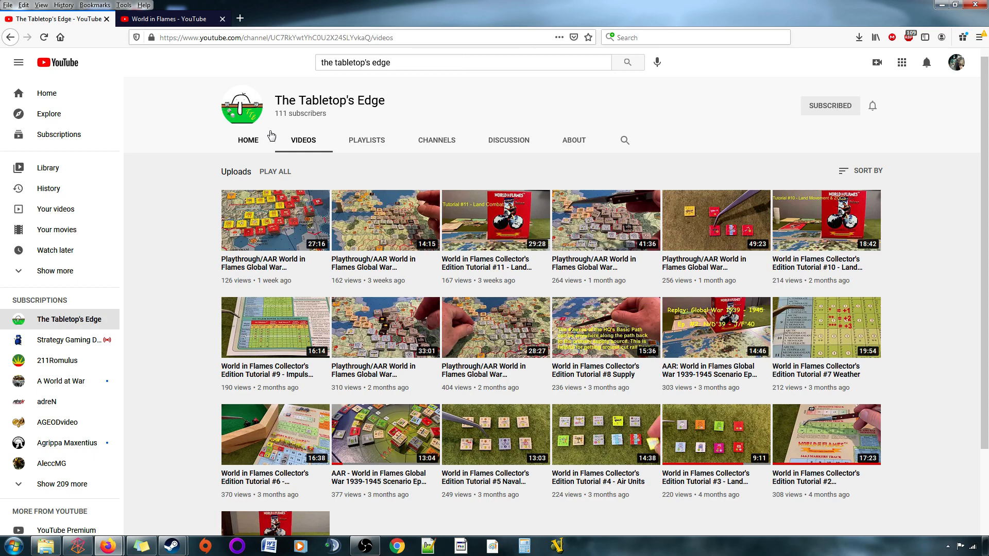
mouse_move(242, 115)
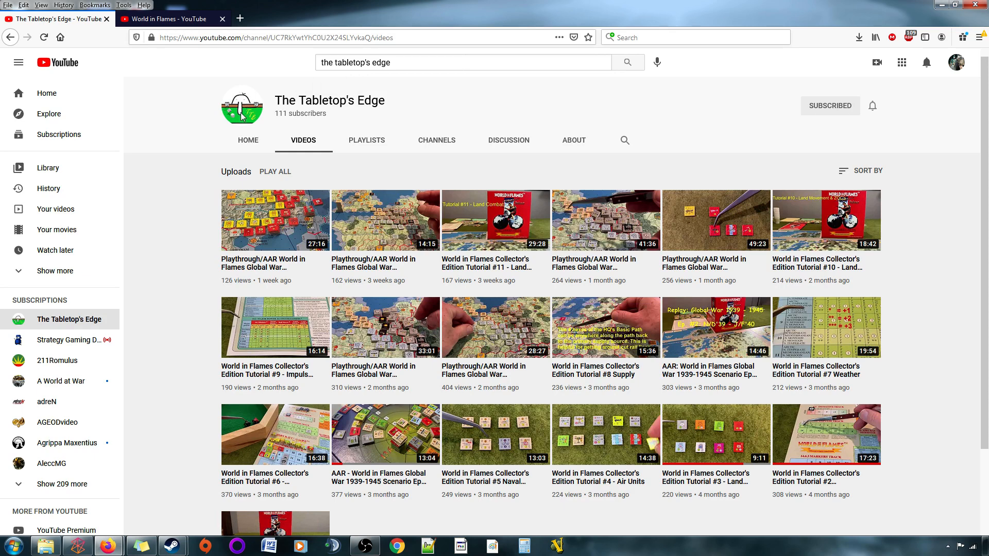
mouse_move(417, 416)
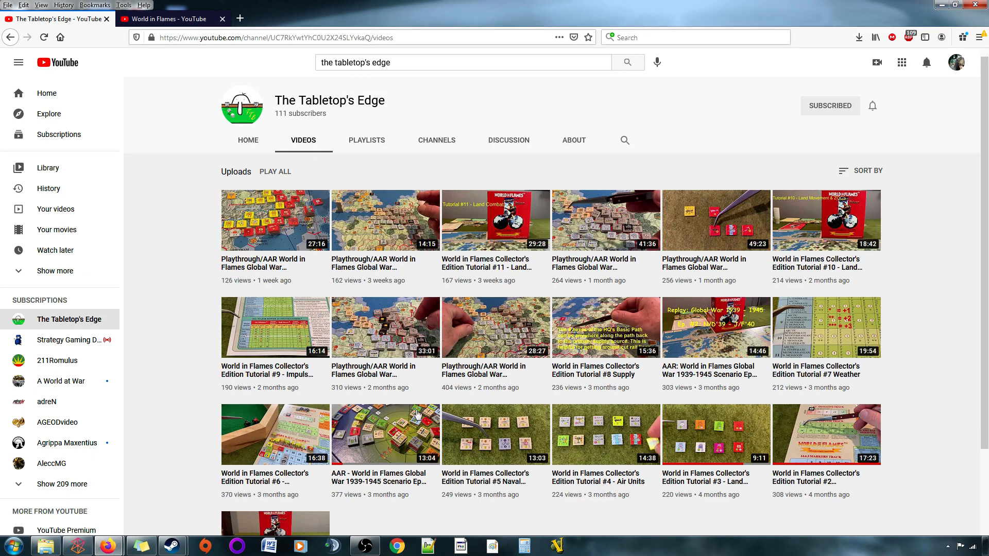
scroll(down, 3)
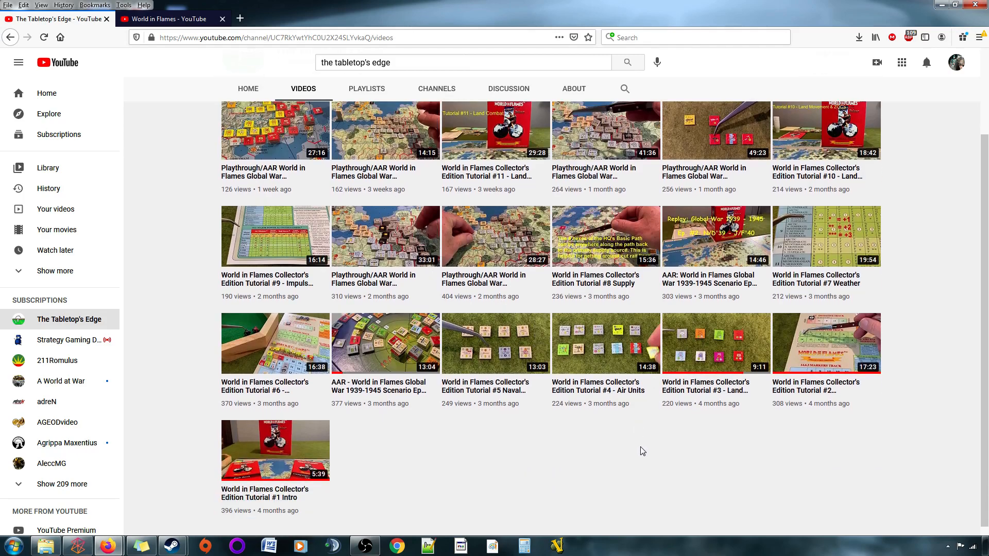
scroll(up, 3)
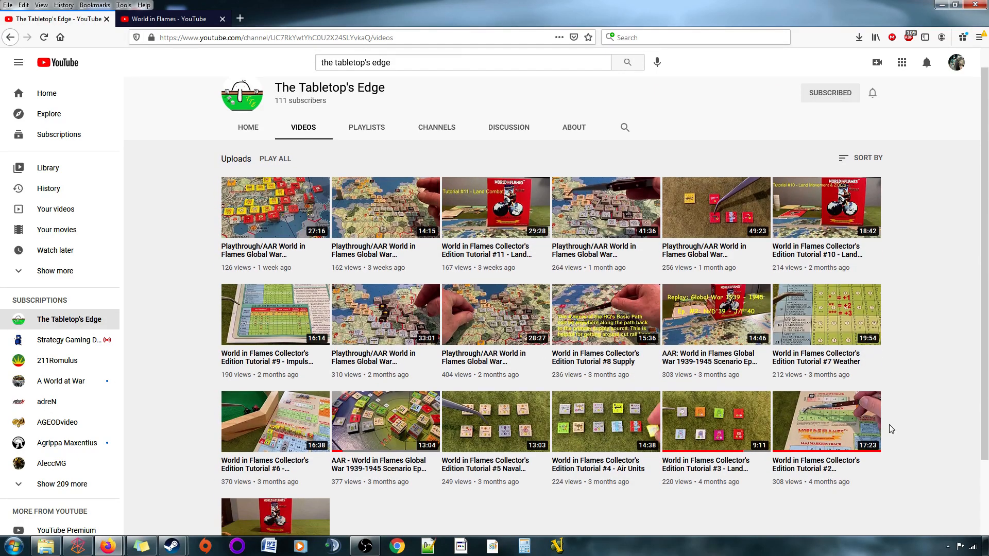
scroll(down, 3)
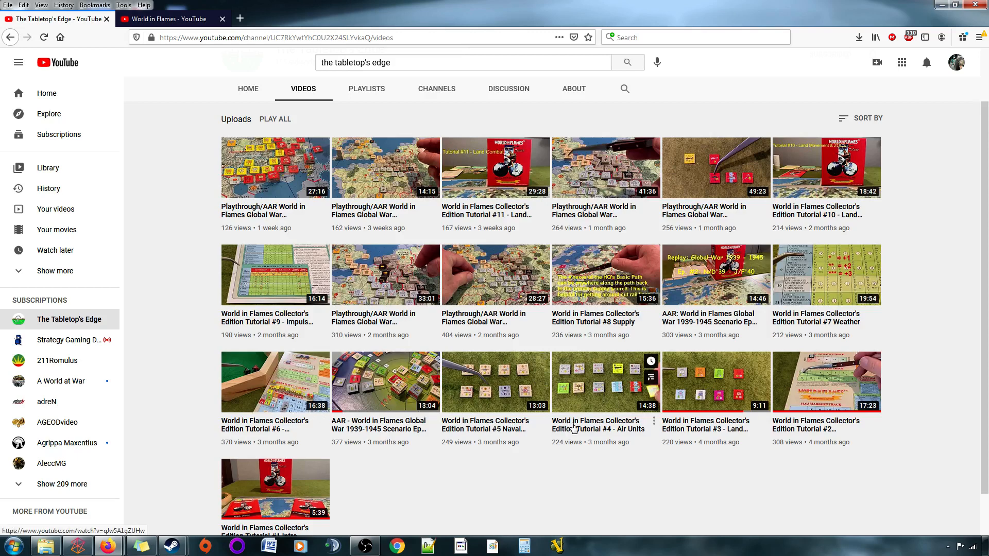
mouse_move(374, 235)
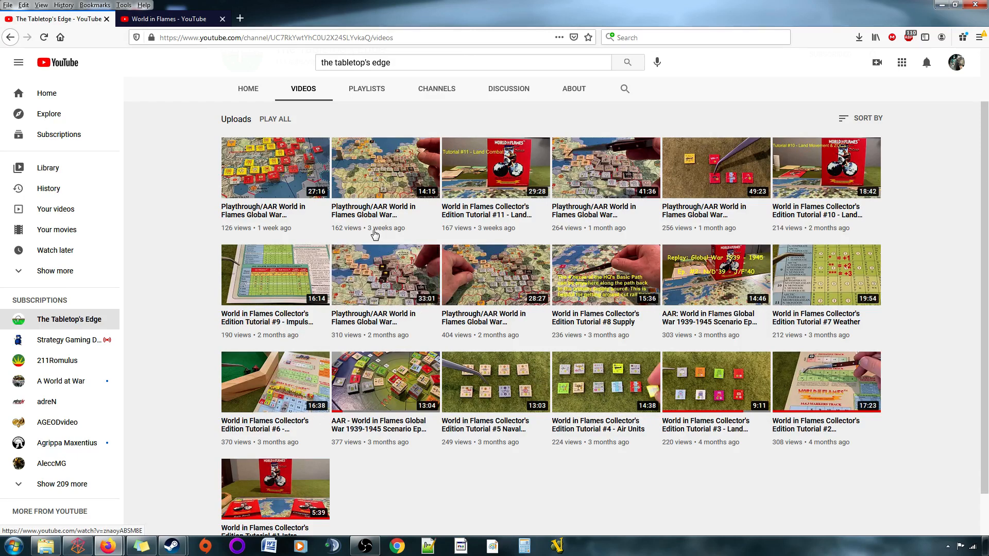
mouse_move(359, 327)
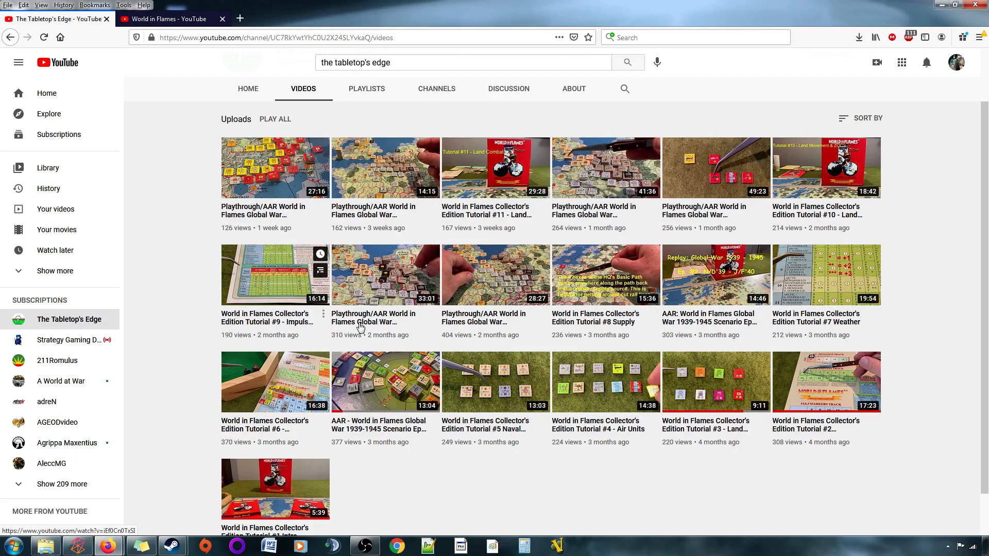
mouse_move(629, 492)
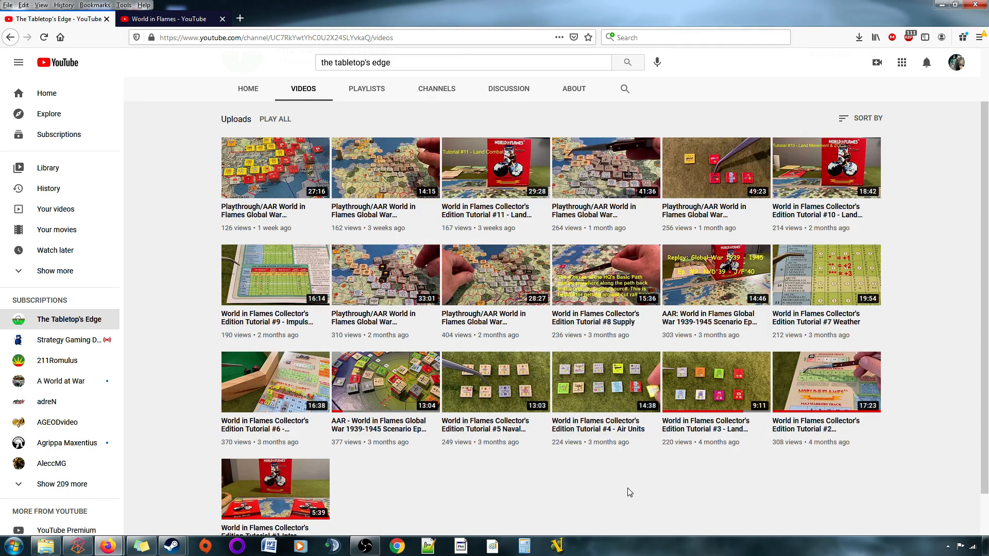
mouse_move(639, 489)
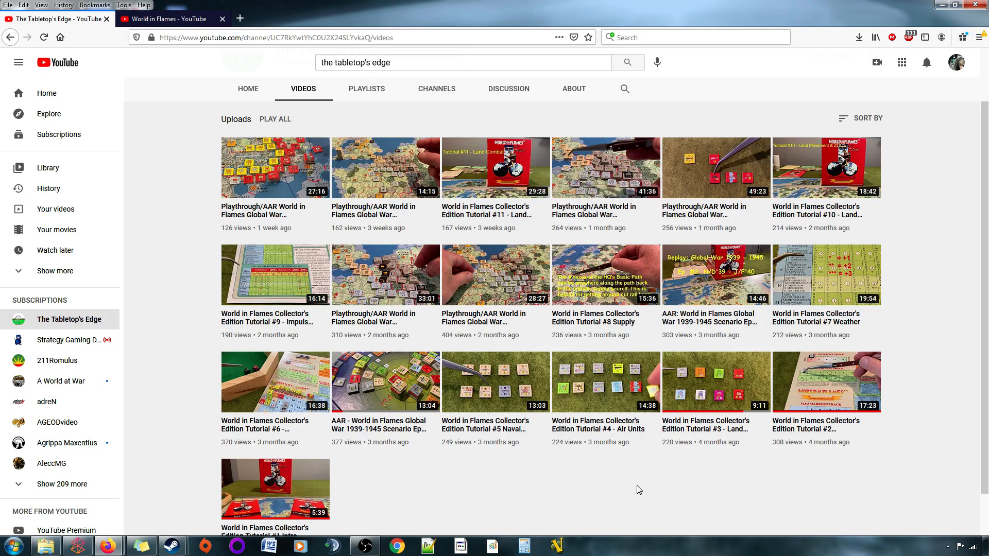
mouse_move(467, 291)
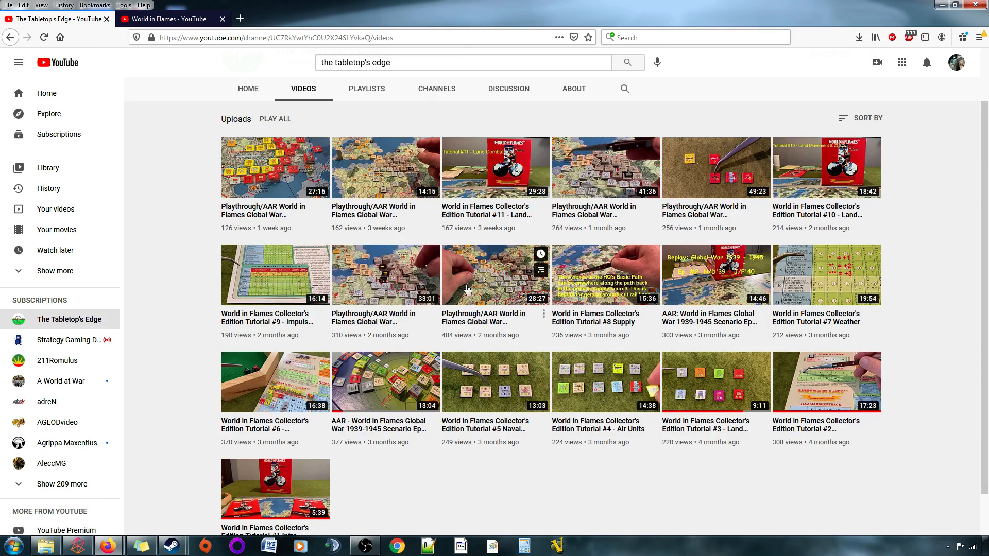
mouse_move(798, 321)
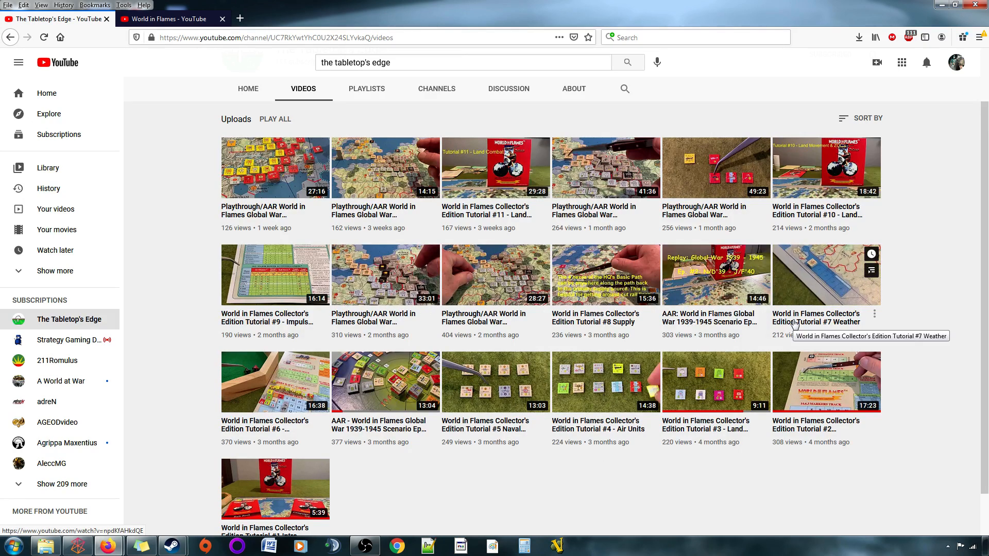
mouse_move(647, 486)
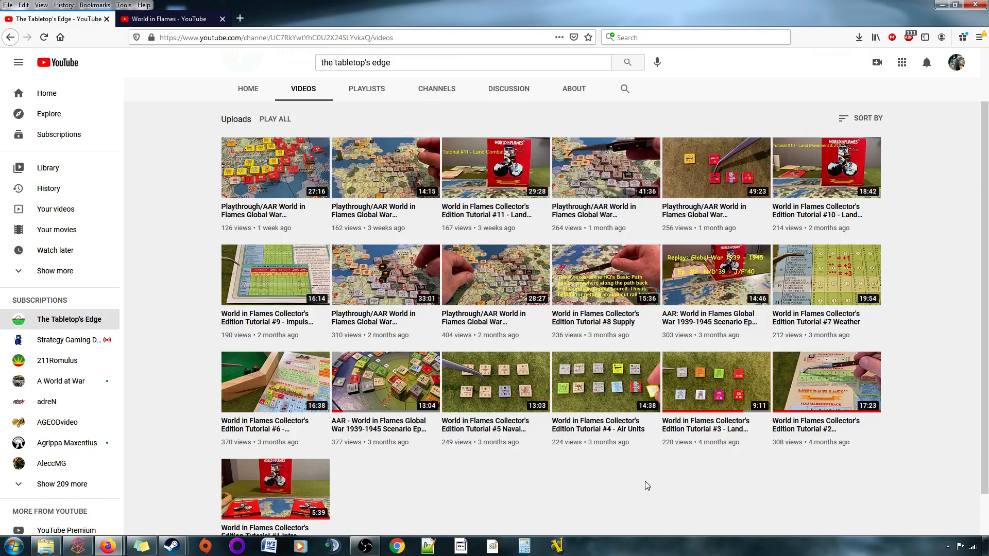